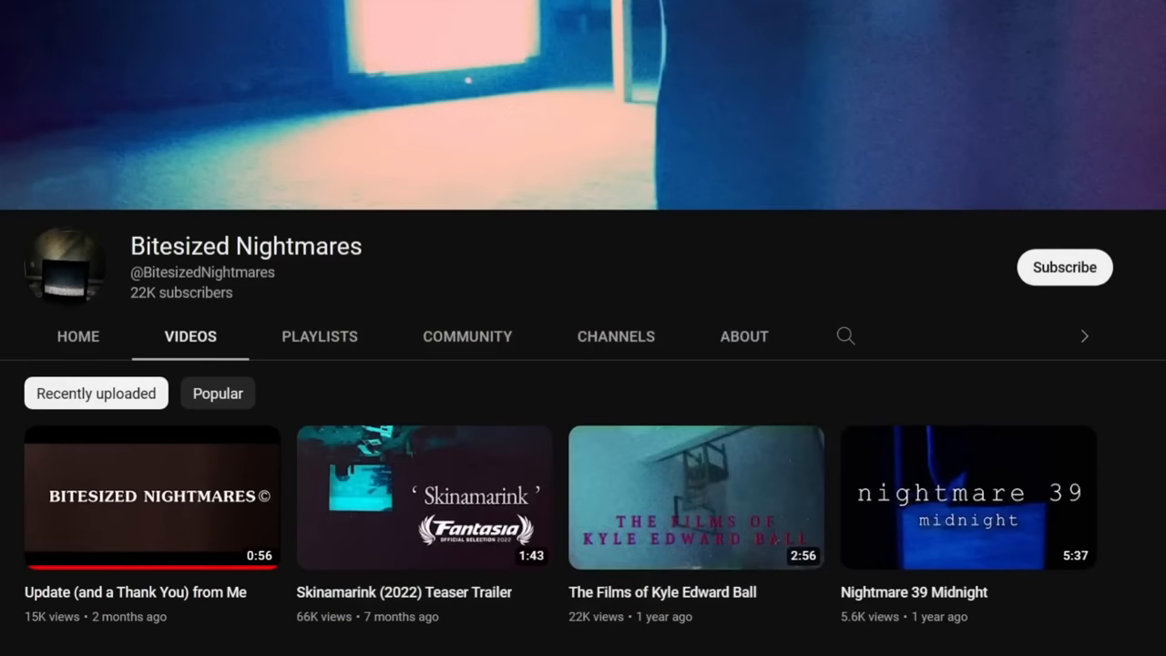
scroll(down, 3)
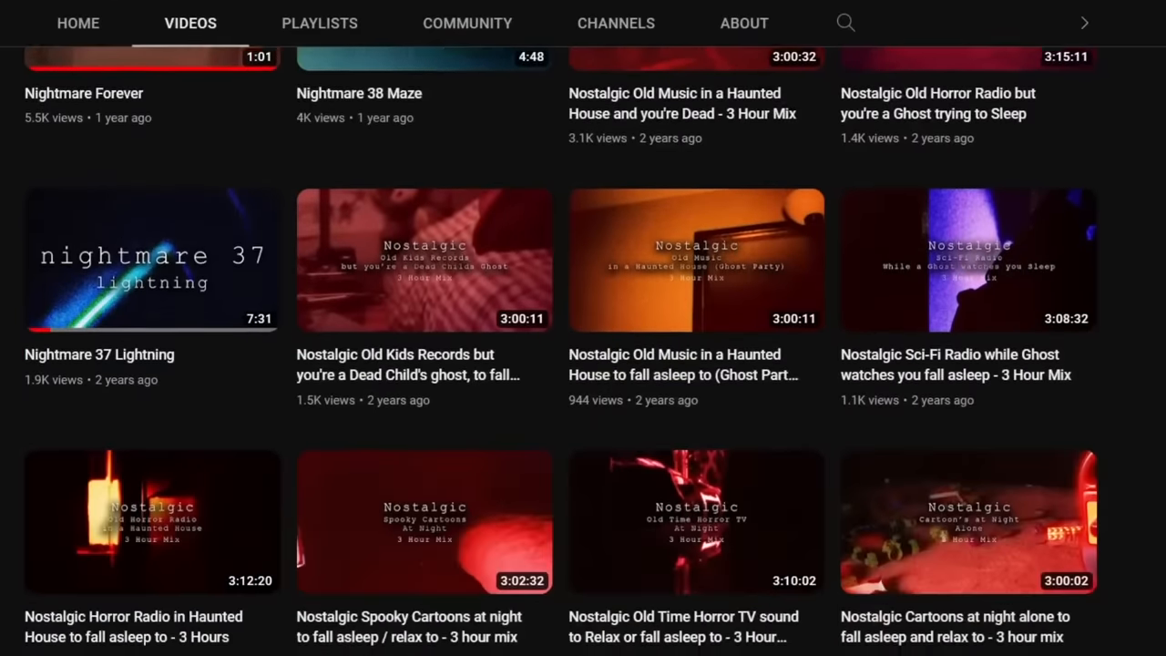
scroll(down, 3)
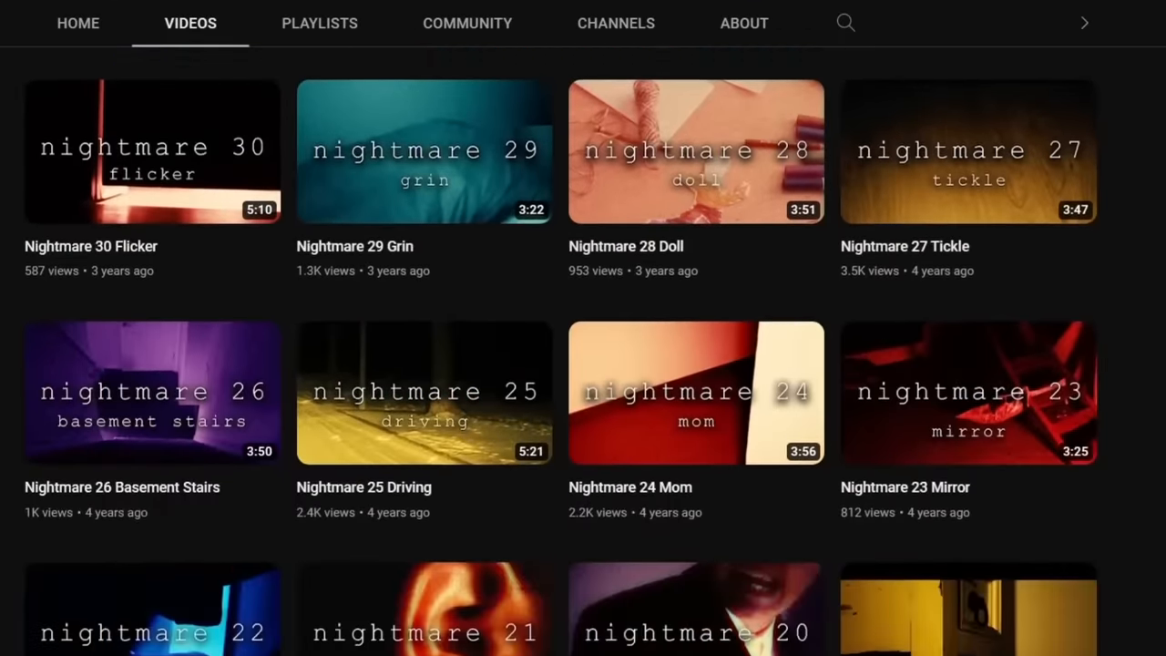